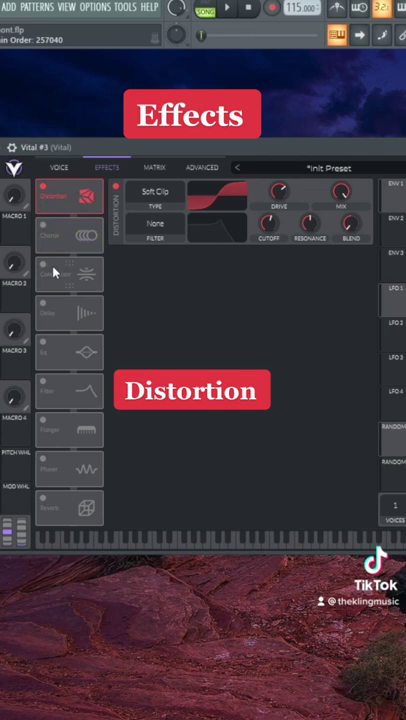
Step: Enable the Multiband Compressor and Analog 12dB Filter alongside the Soft Clip distortion
left_click(68, 390)
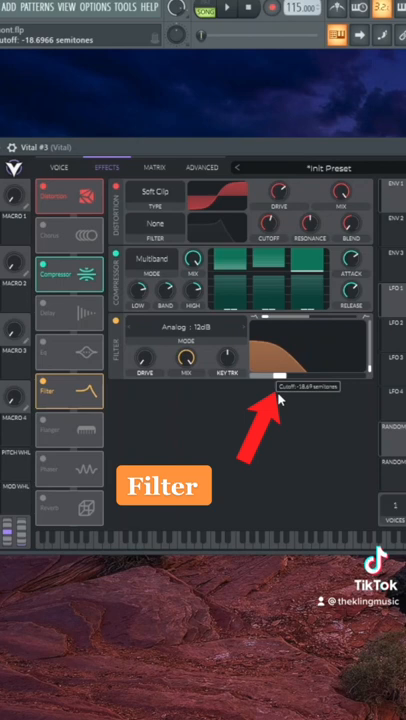